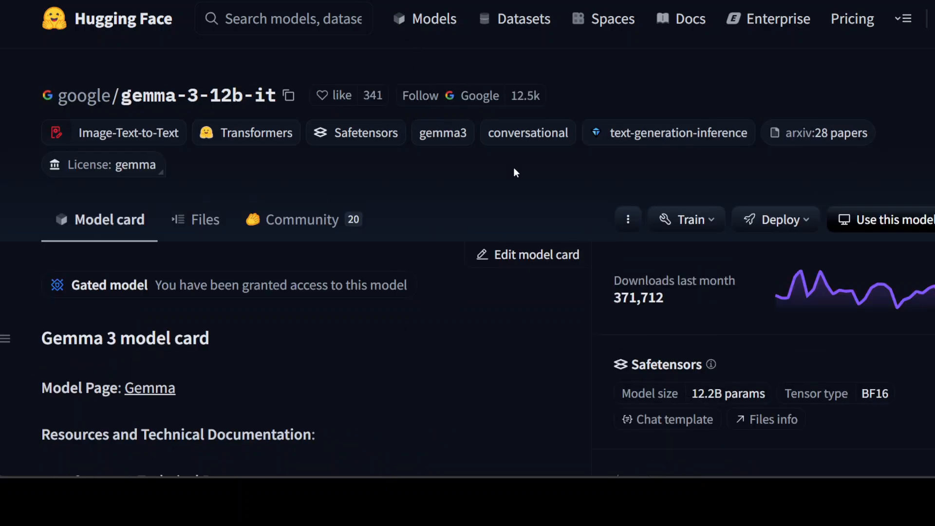
pyautogui.moveTo(739, 103)
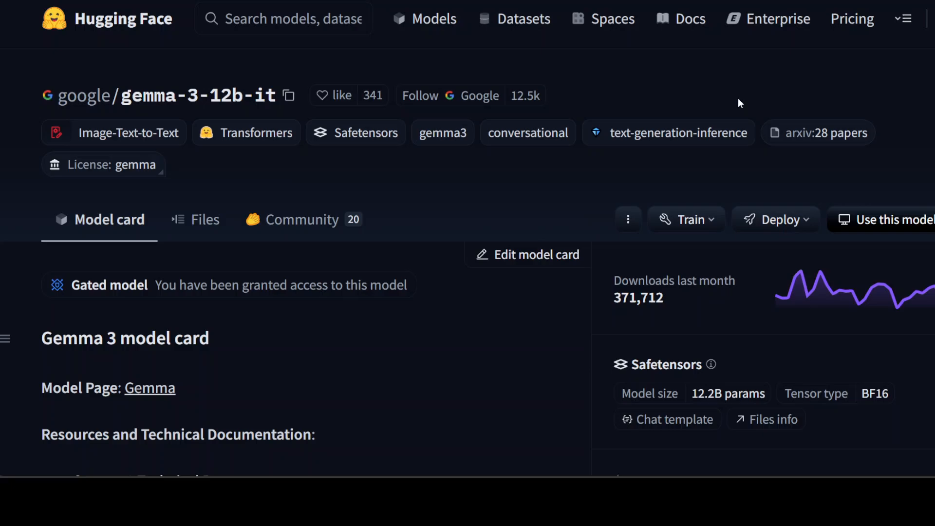
pyautogui.moveTo(735, 99)
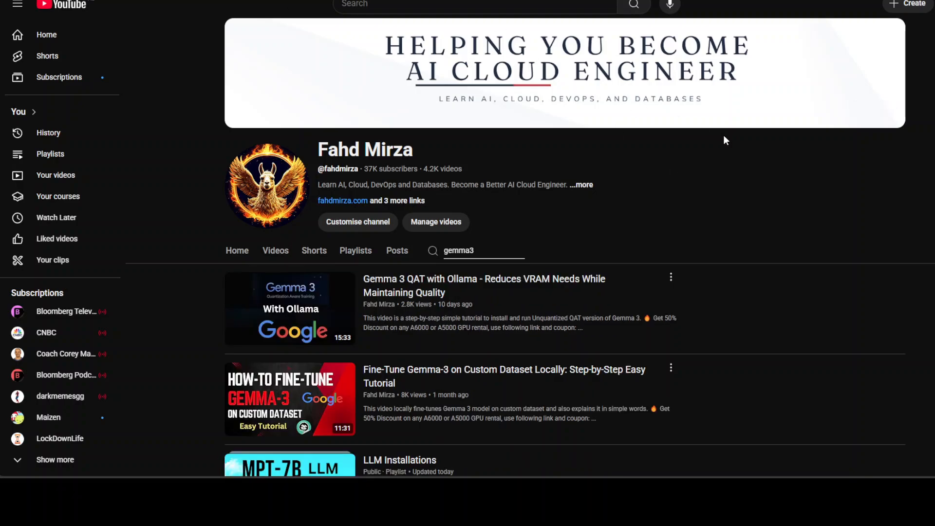
pyautogui.moveTo(761, 238)
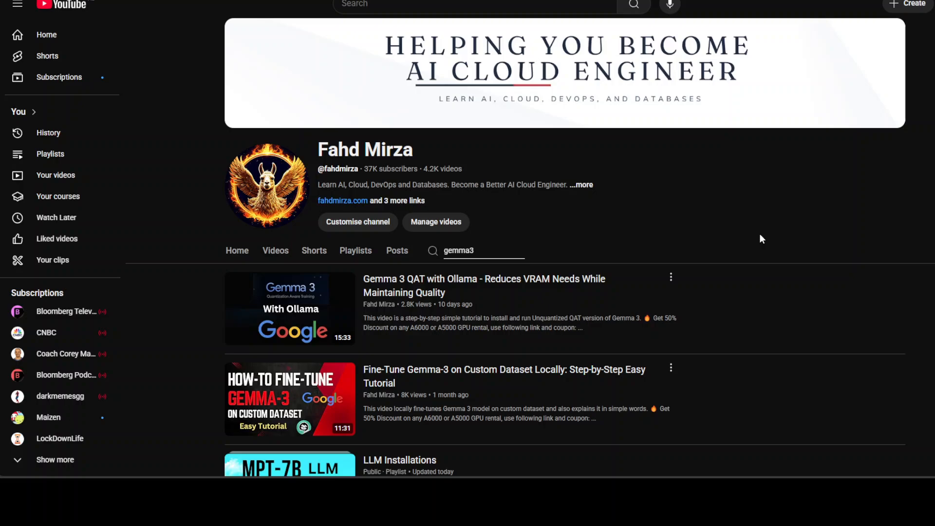
pyautogui.moveTo(760, 238)
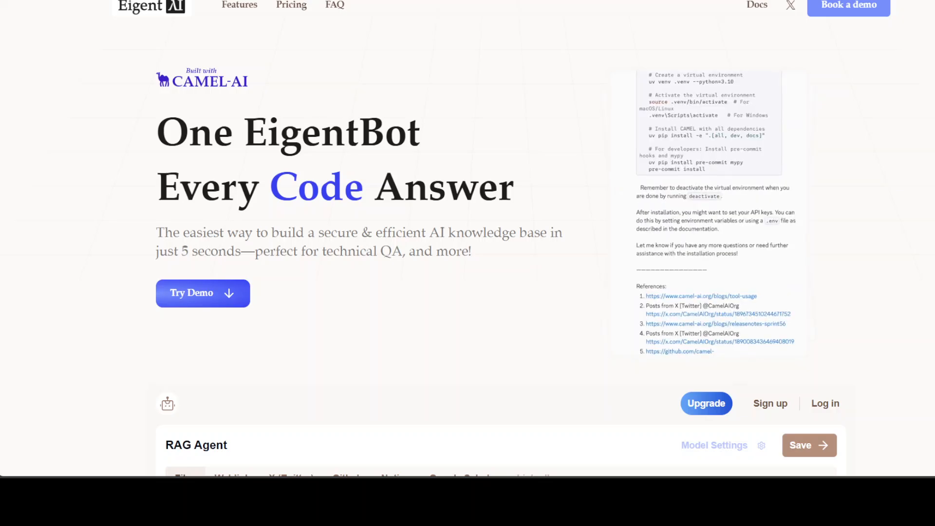
pyautogui.scroll(-3)
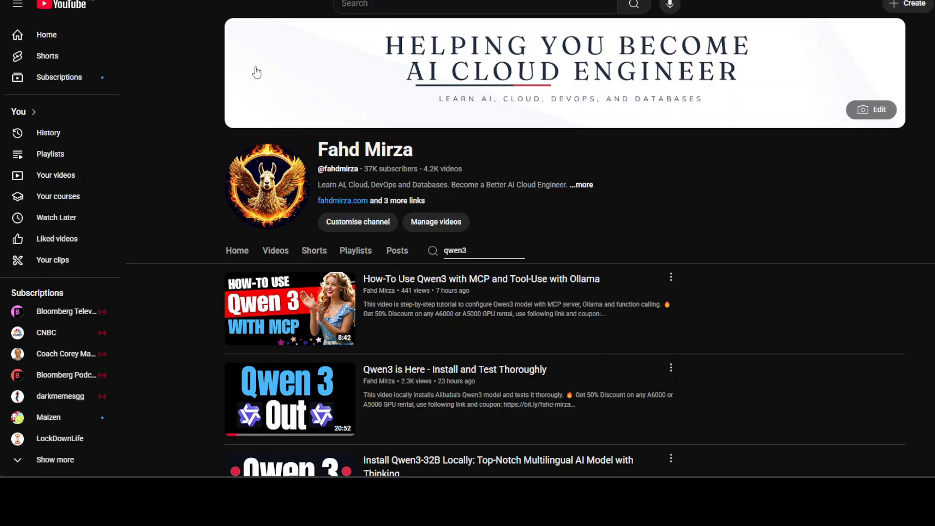
pyautogui.moveTo(760, 261)
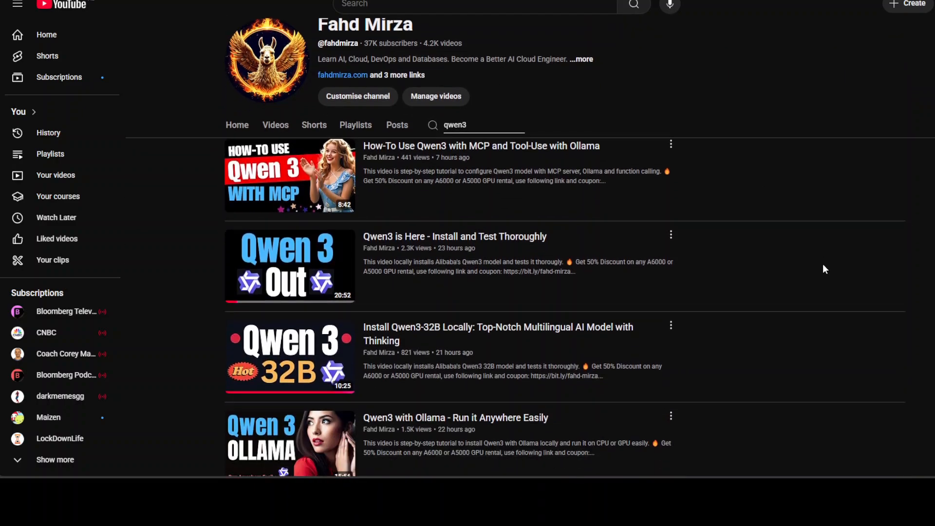
pyautogui.scroll(-3)
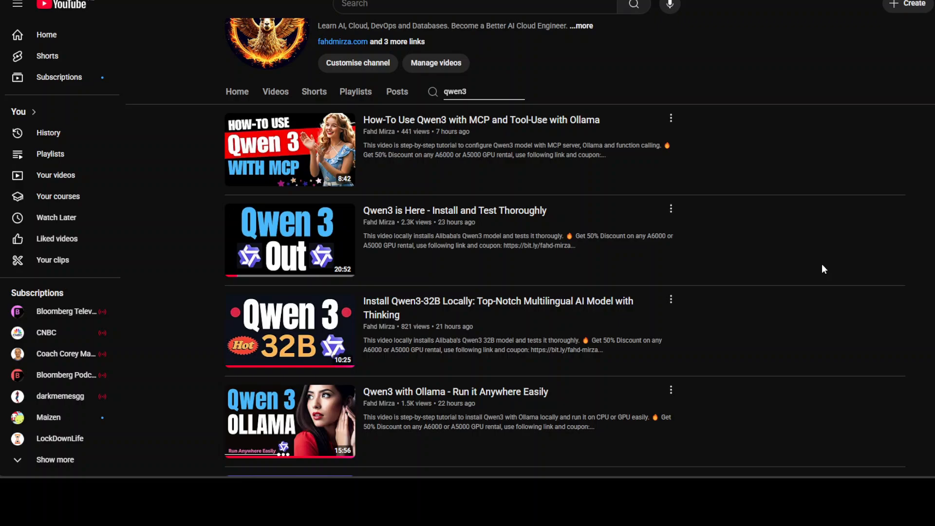
pyautogui.scroll(-3)
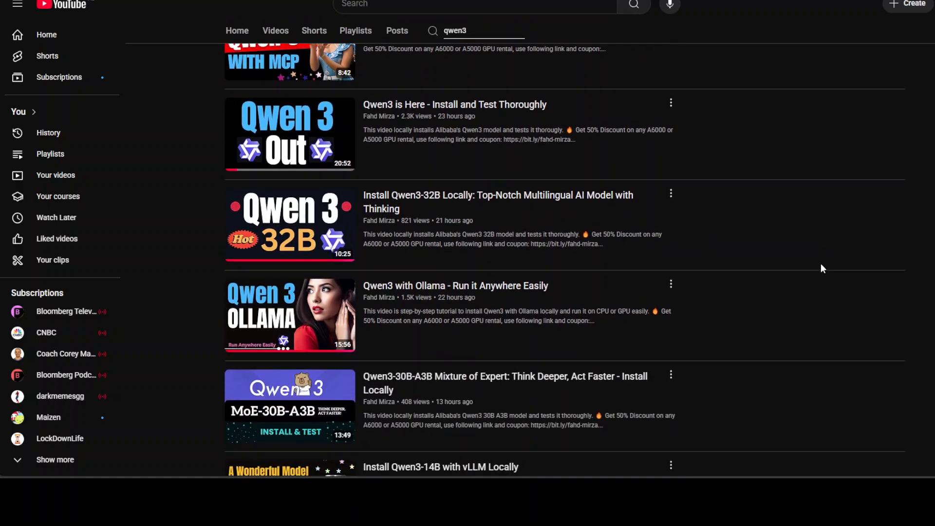